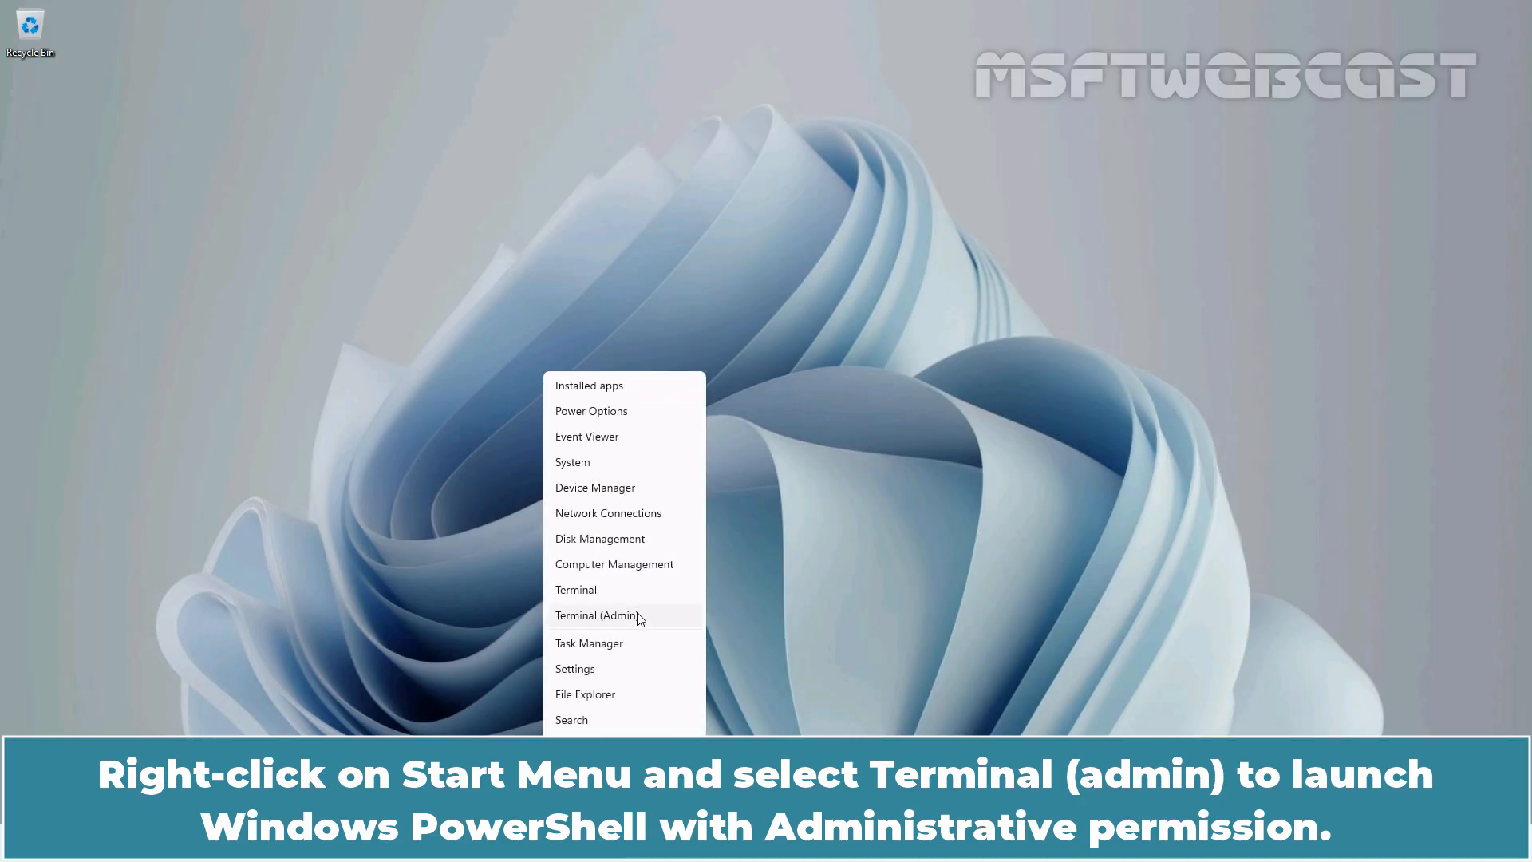
Step: Launch Terminal (Admin) from the Start button's context menu
click(597, 615)
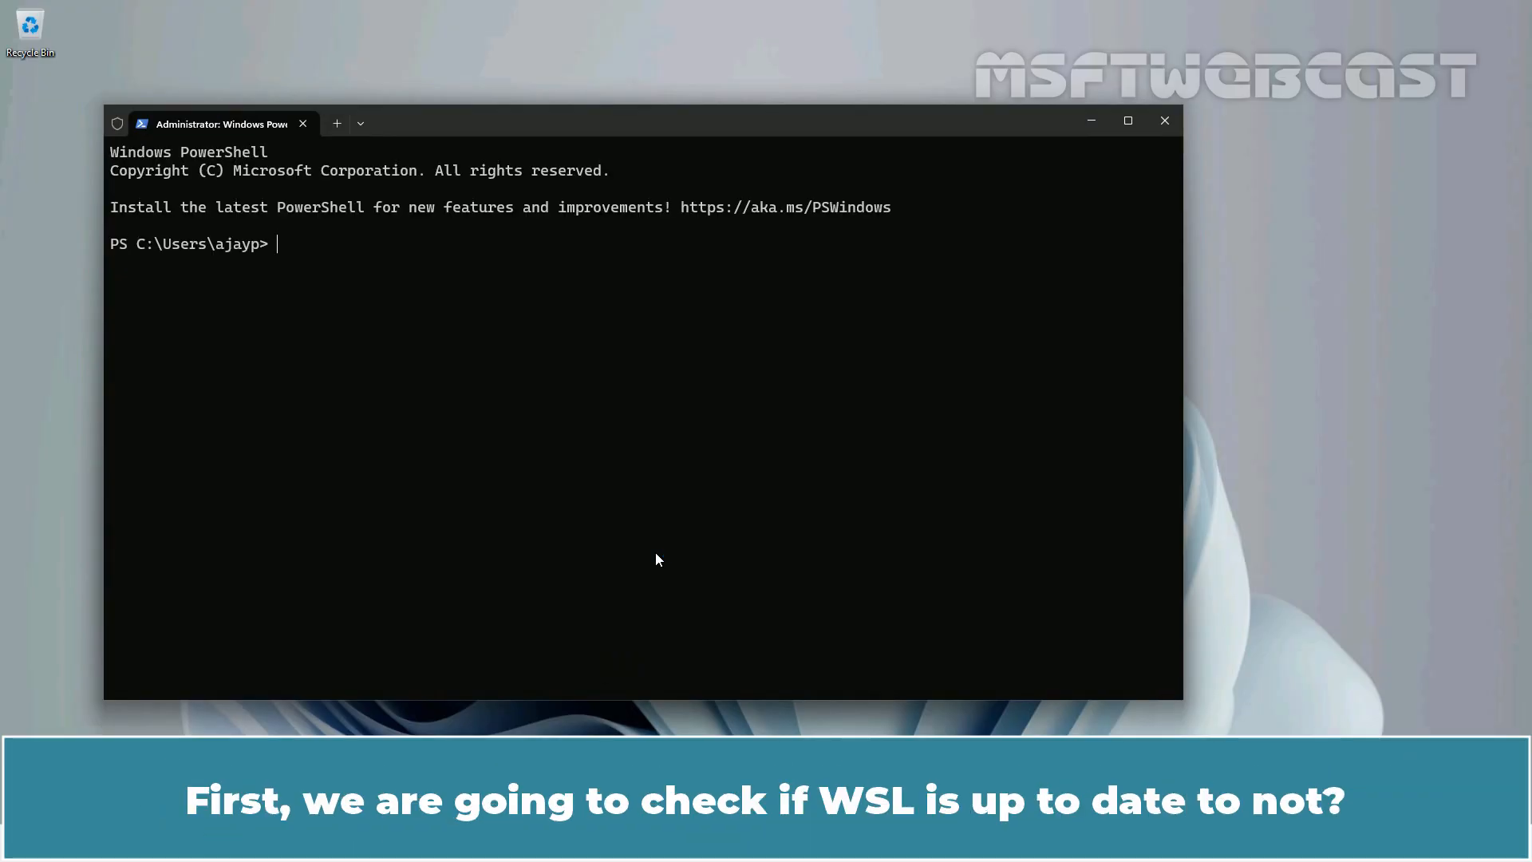
mouse_move(562, 129)
text(ws)
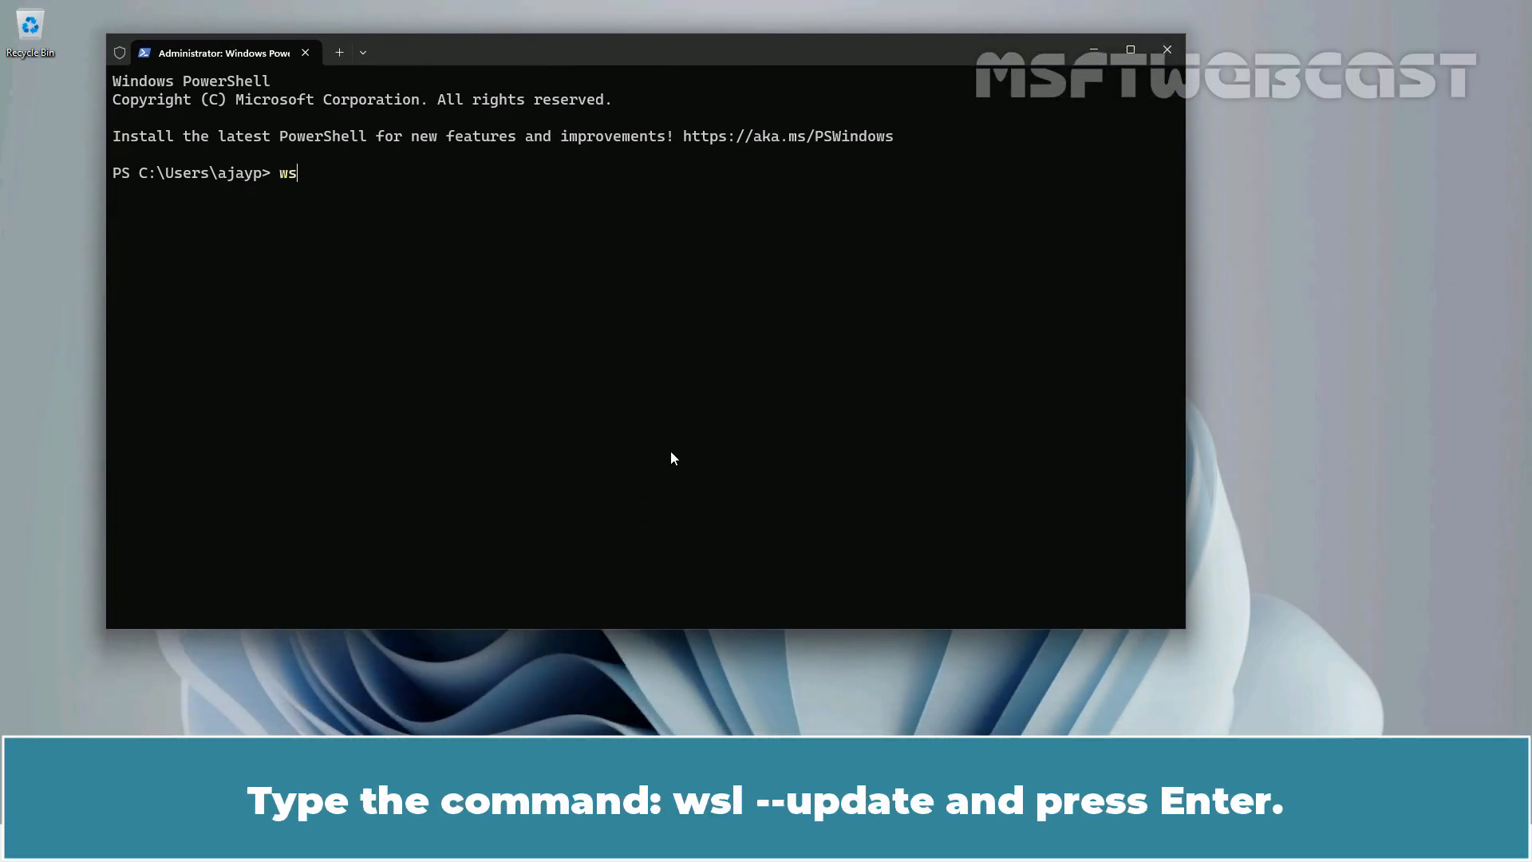
Step: Run wsl --update, then wsl --list to show installed distributions
text(l --update)
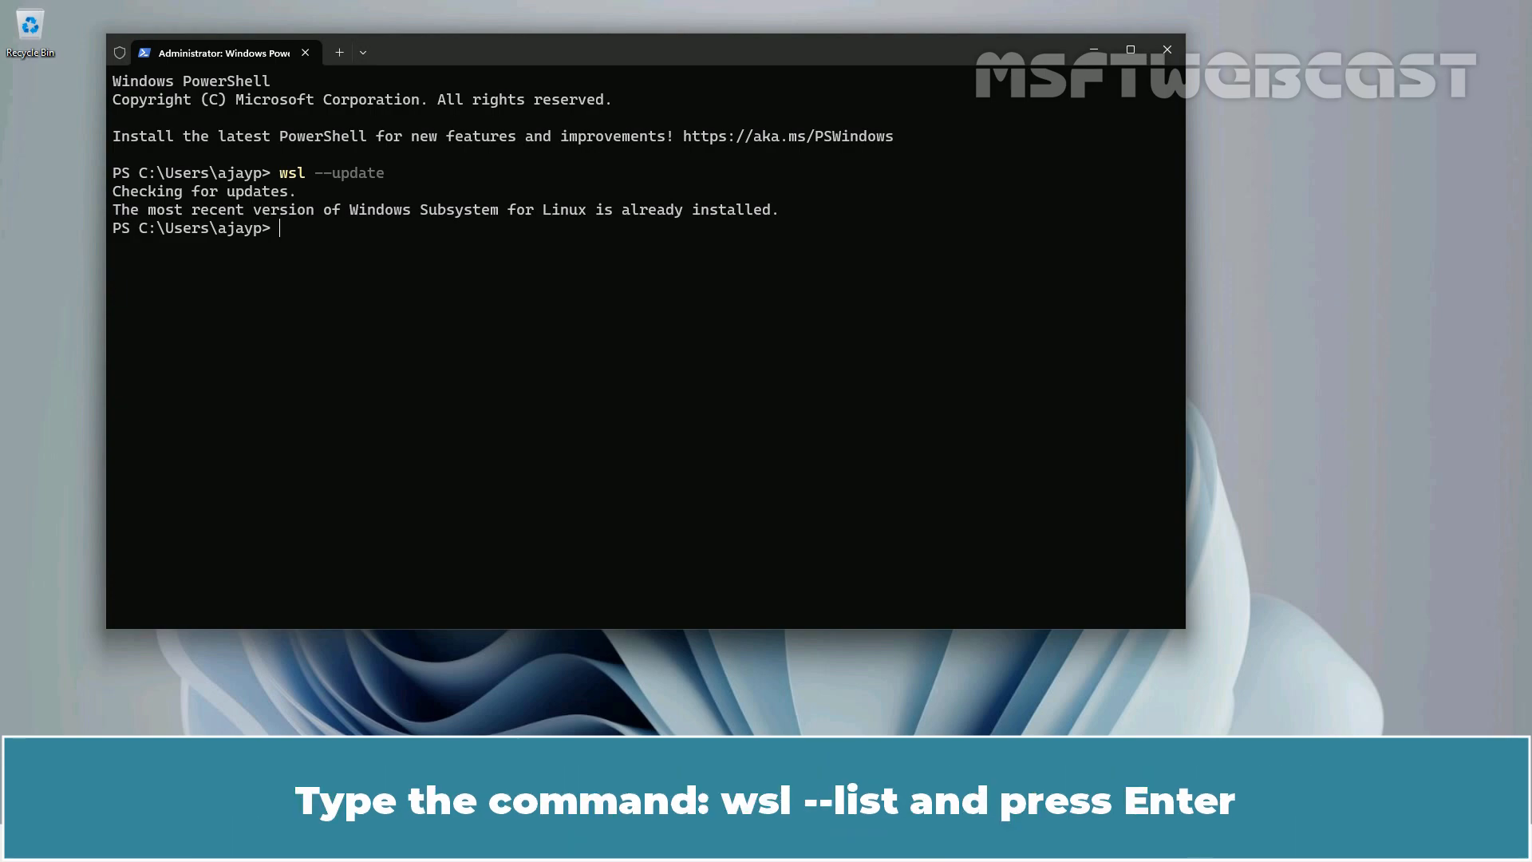
text(wsl --list)
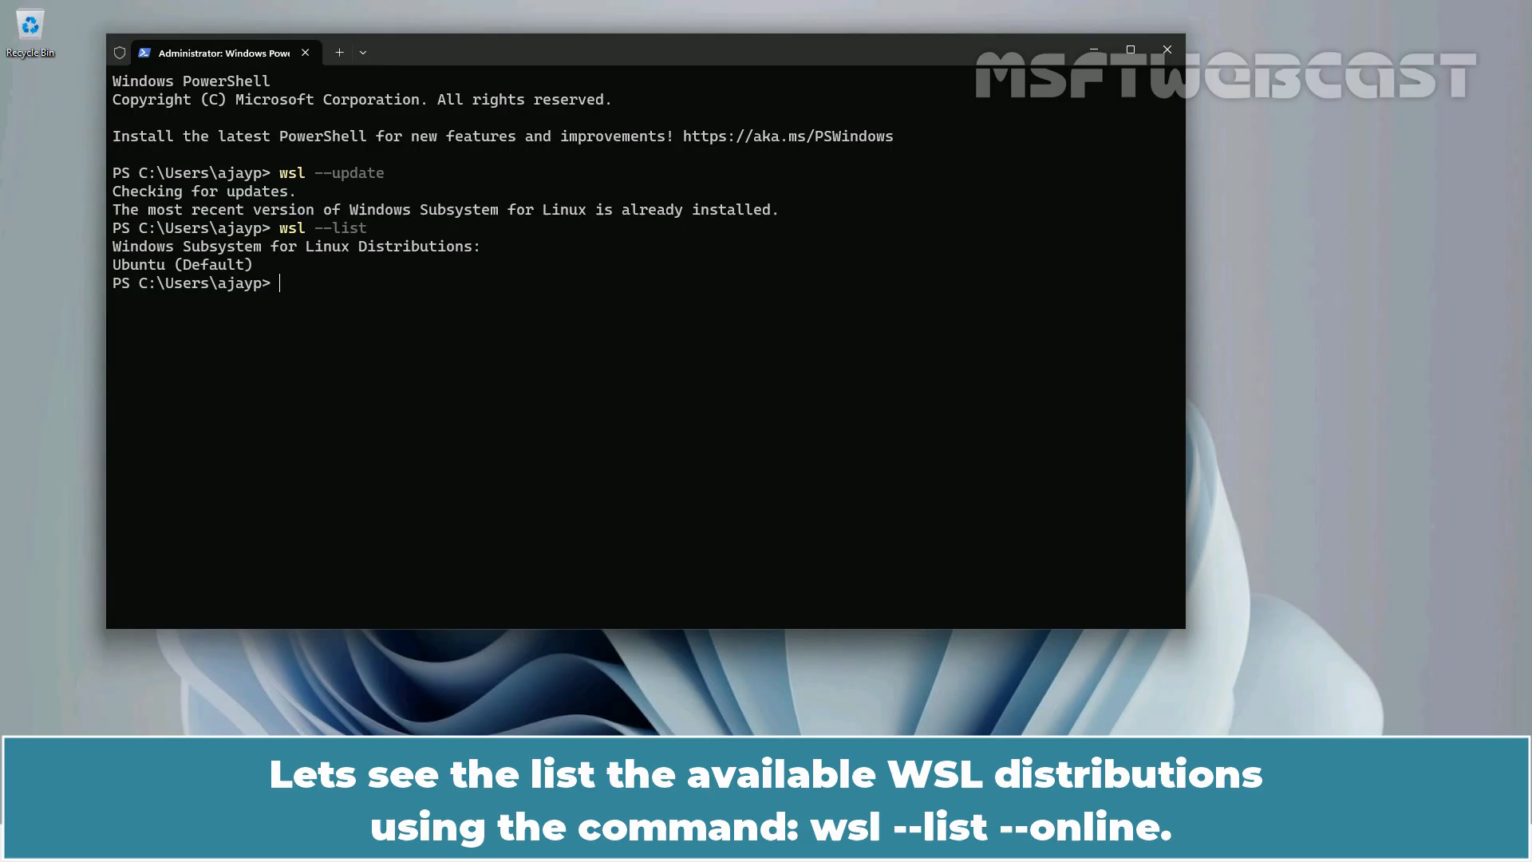
Step: Run wsl --list --online to see installable distributions like Arch Linux
text(wsl --list)
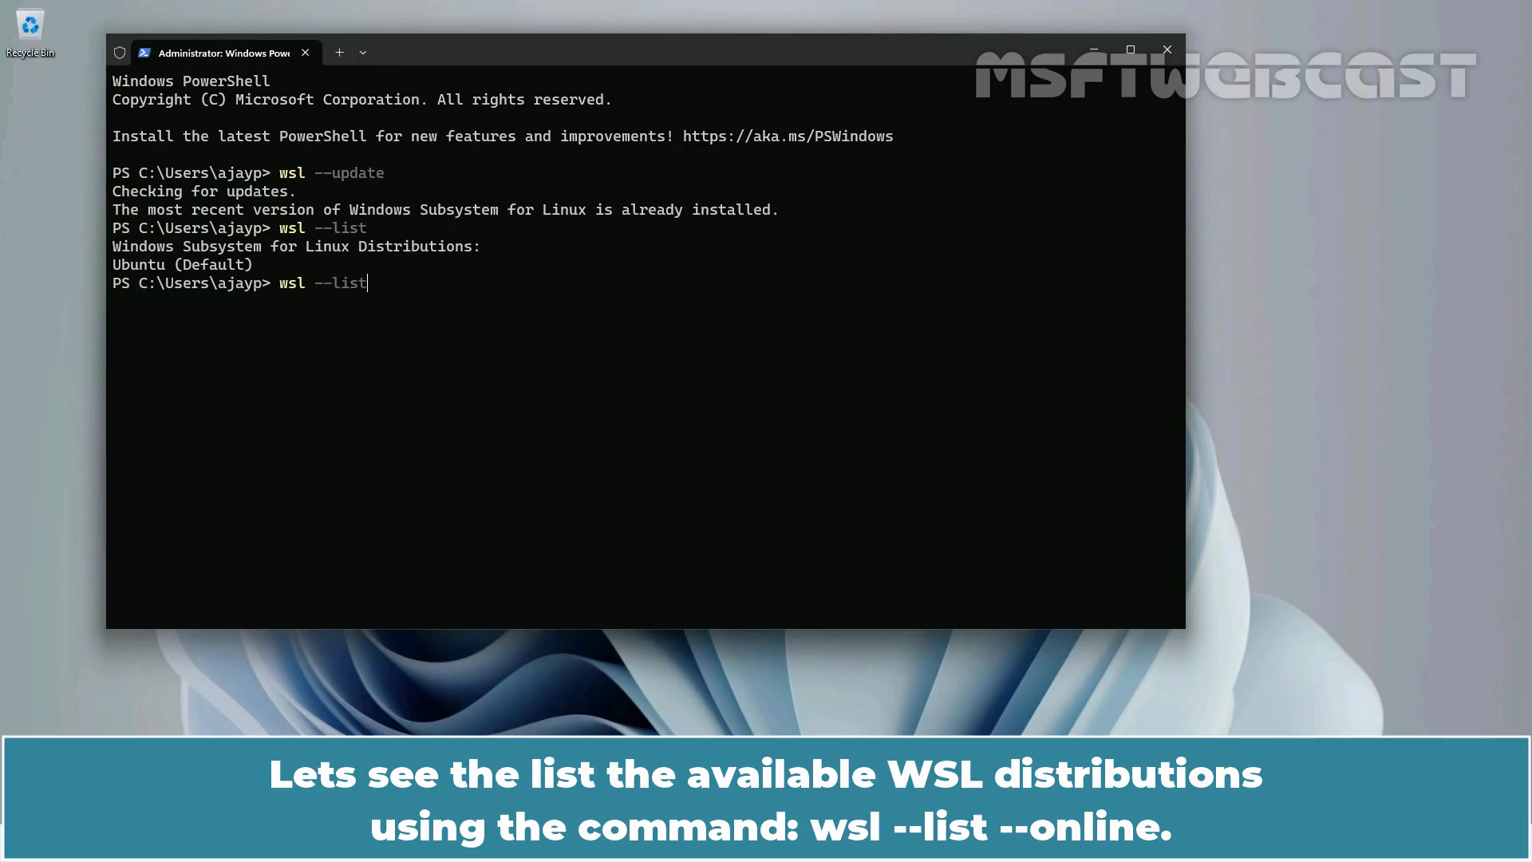
text(--online)
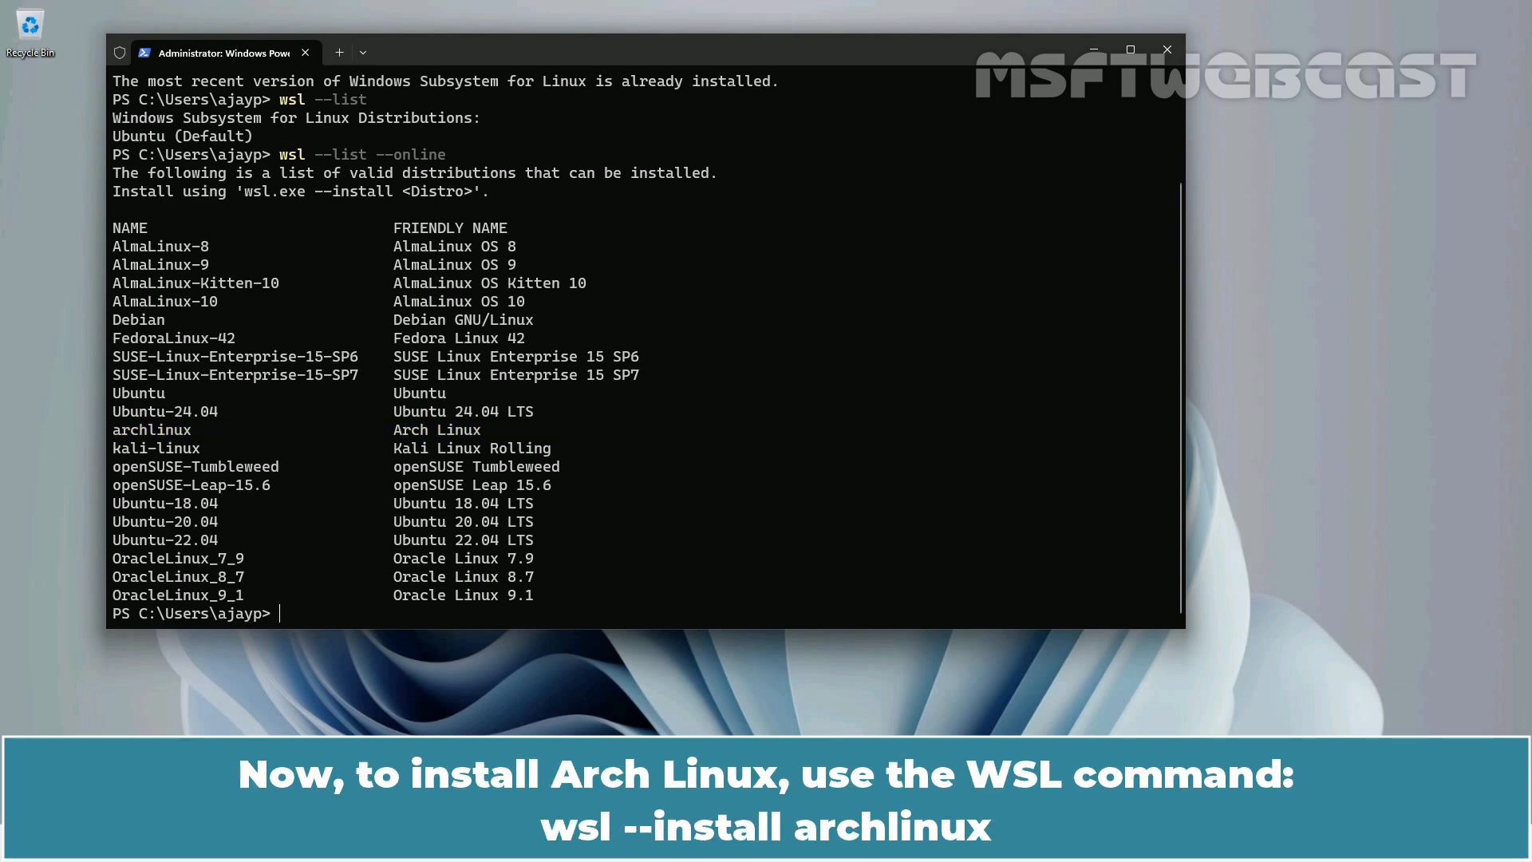
Step: Run wsl --install archlinux and wait for download and key generation
text(w)
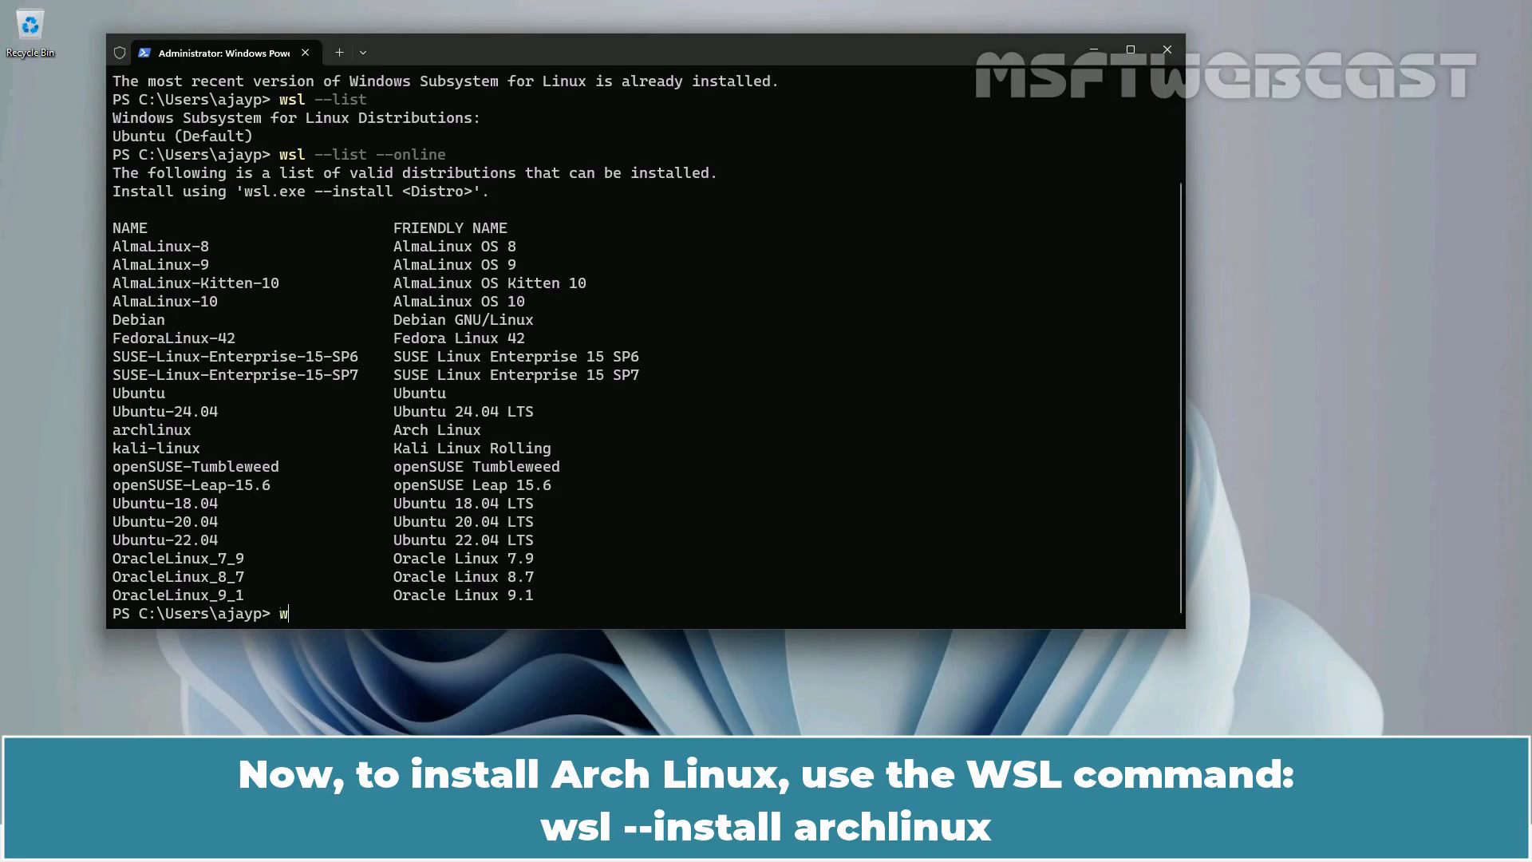
text(sl --insta)
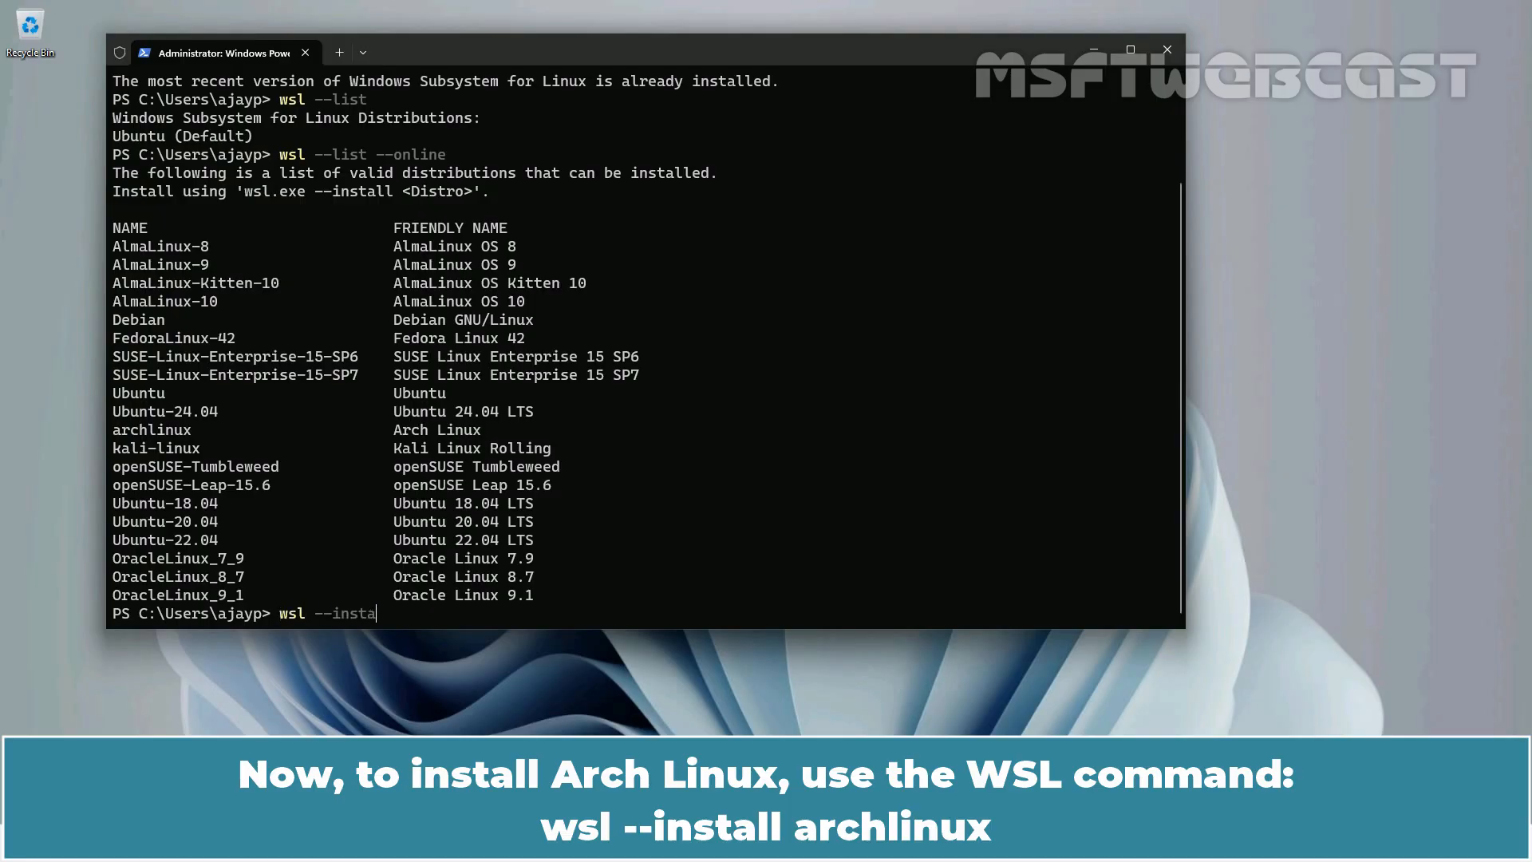
text(ll archlinu)
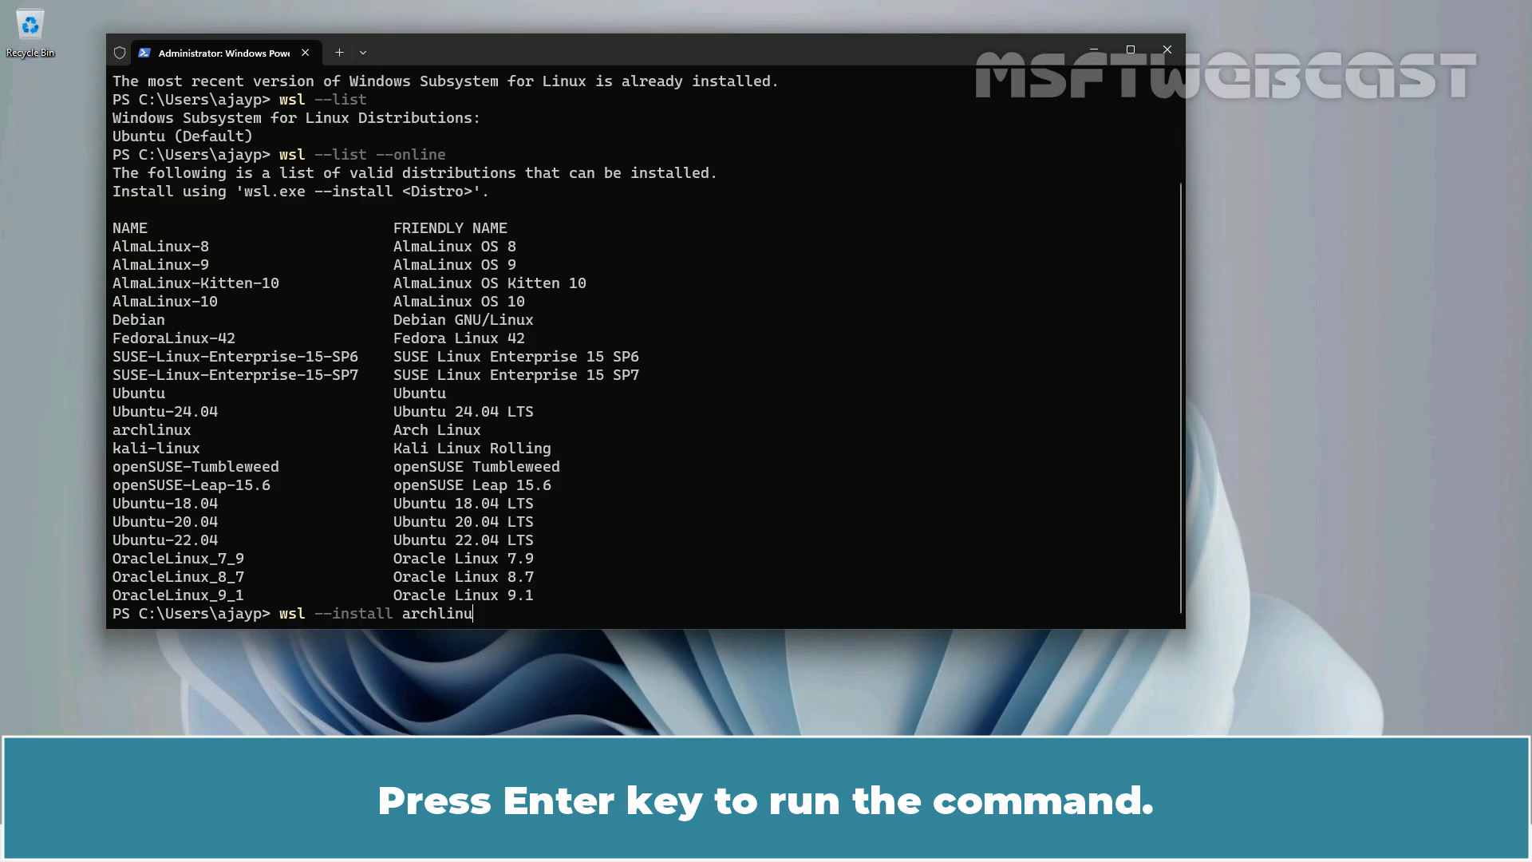
key(enter)
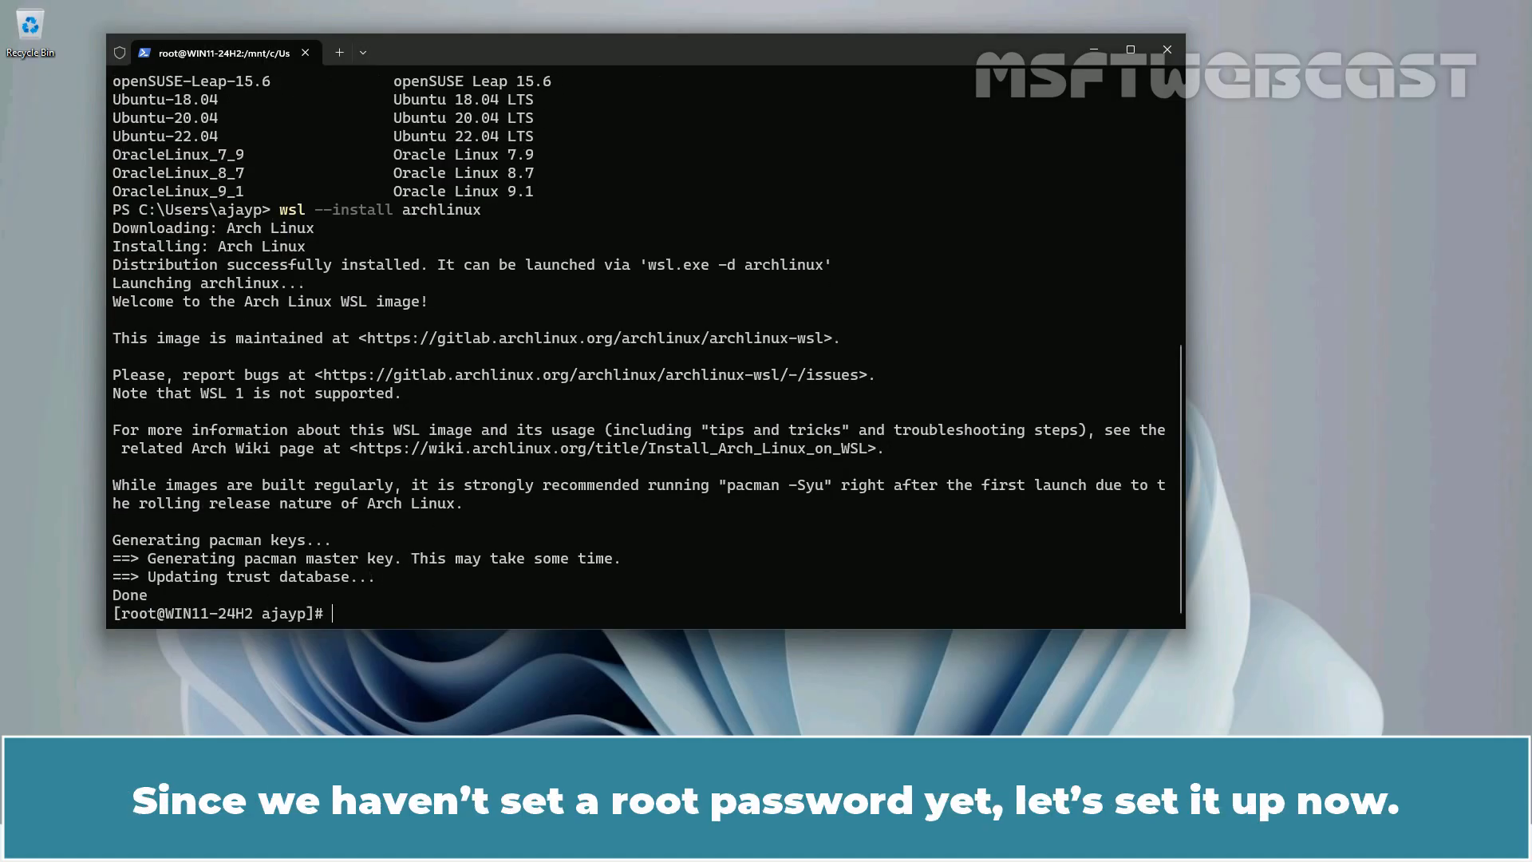
Step: Check the user is root with whoami, then set a new root password with passwd
text(whoami)
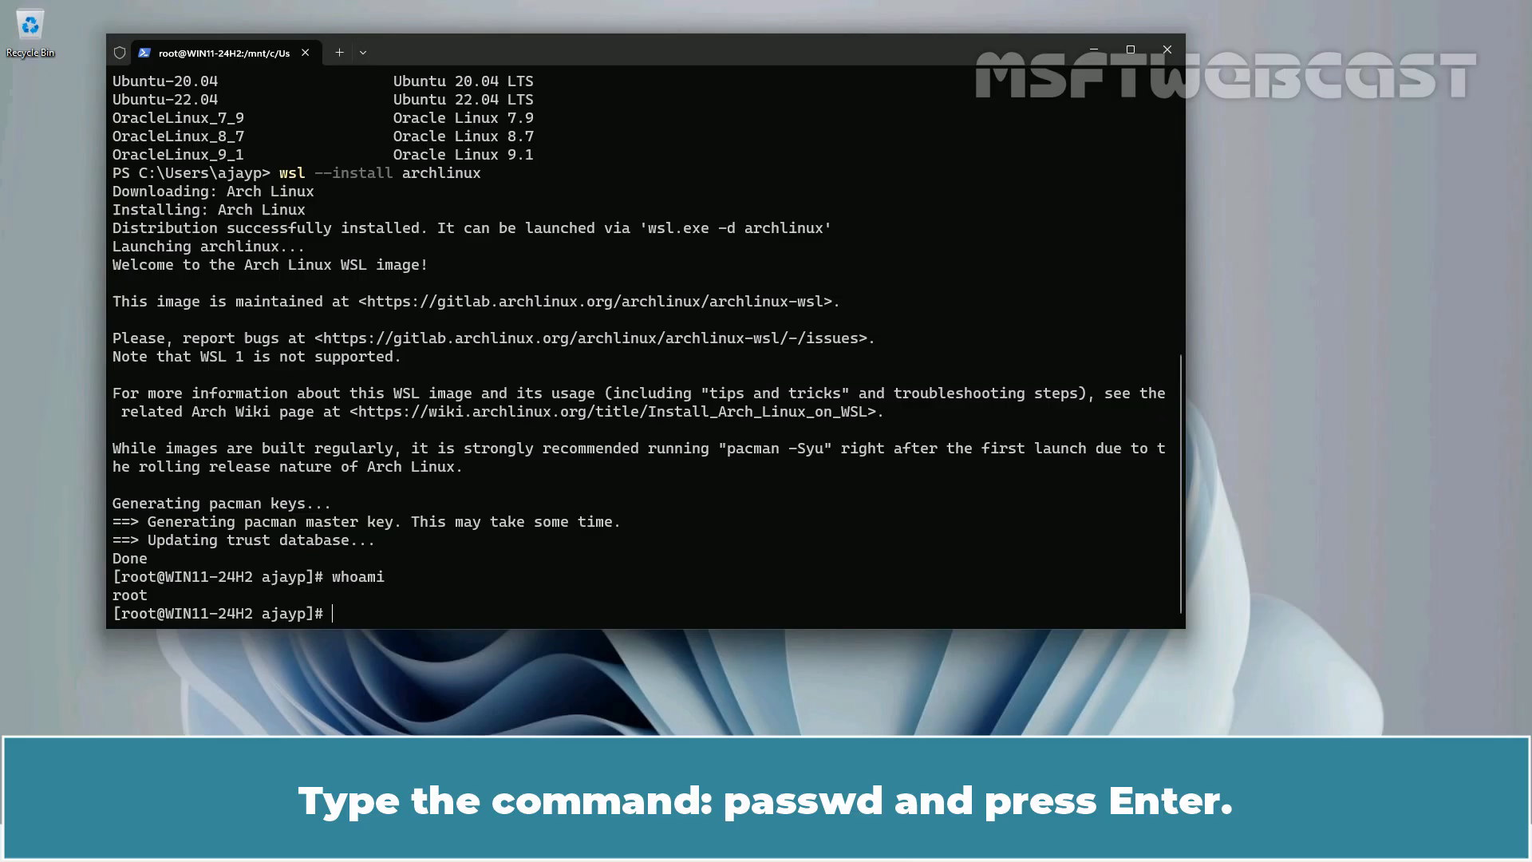
text(passw)
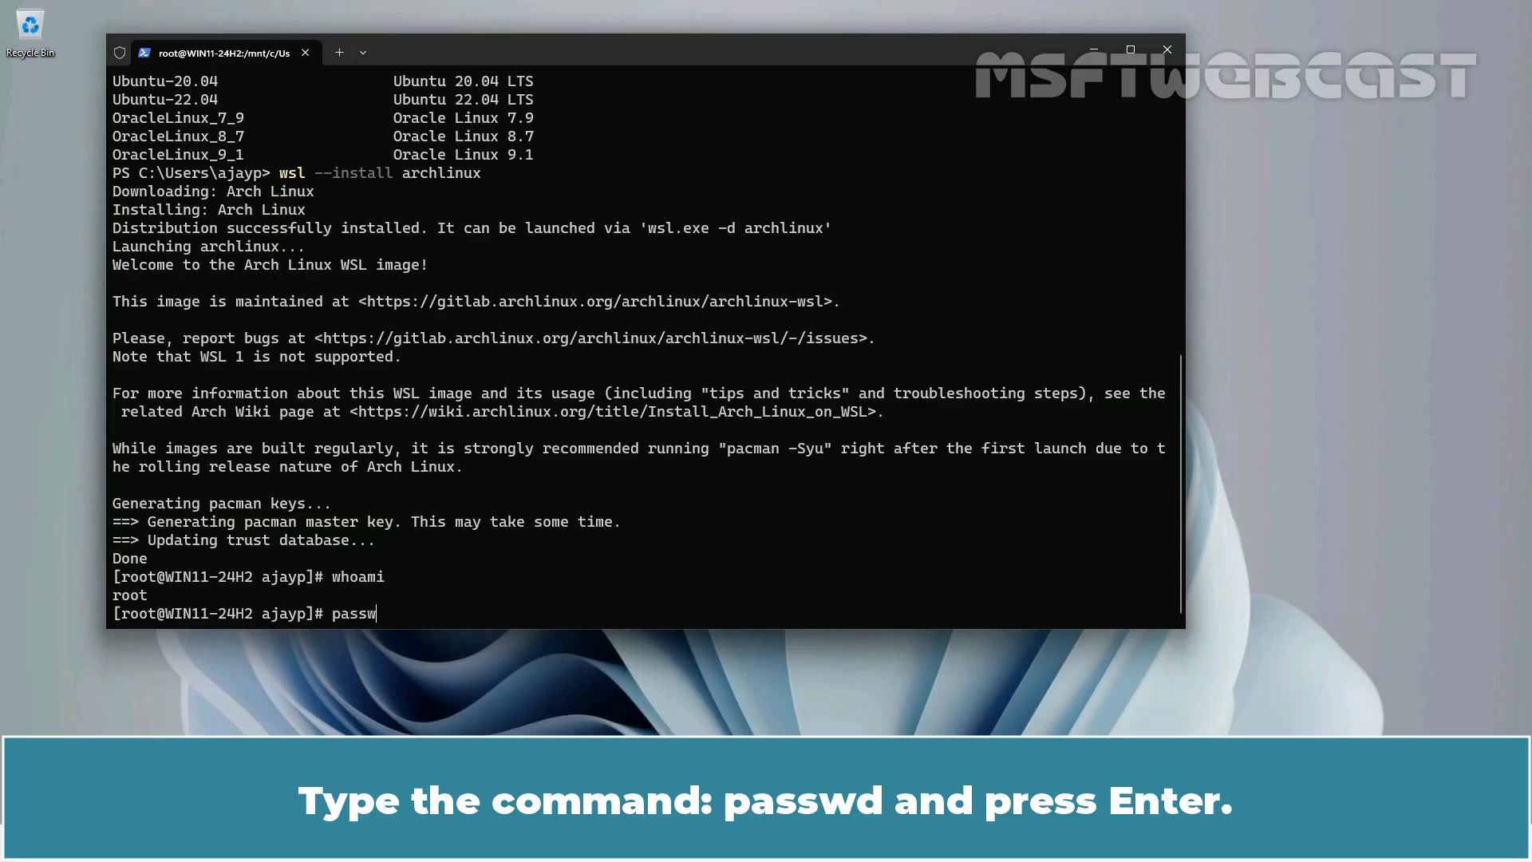
key(Enter)
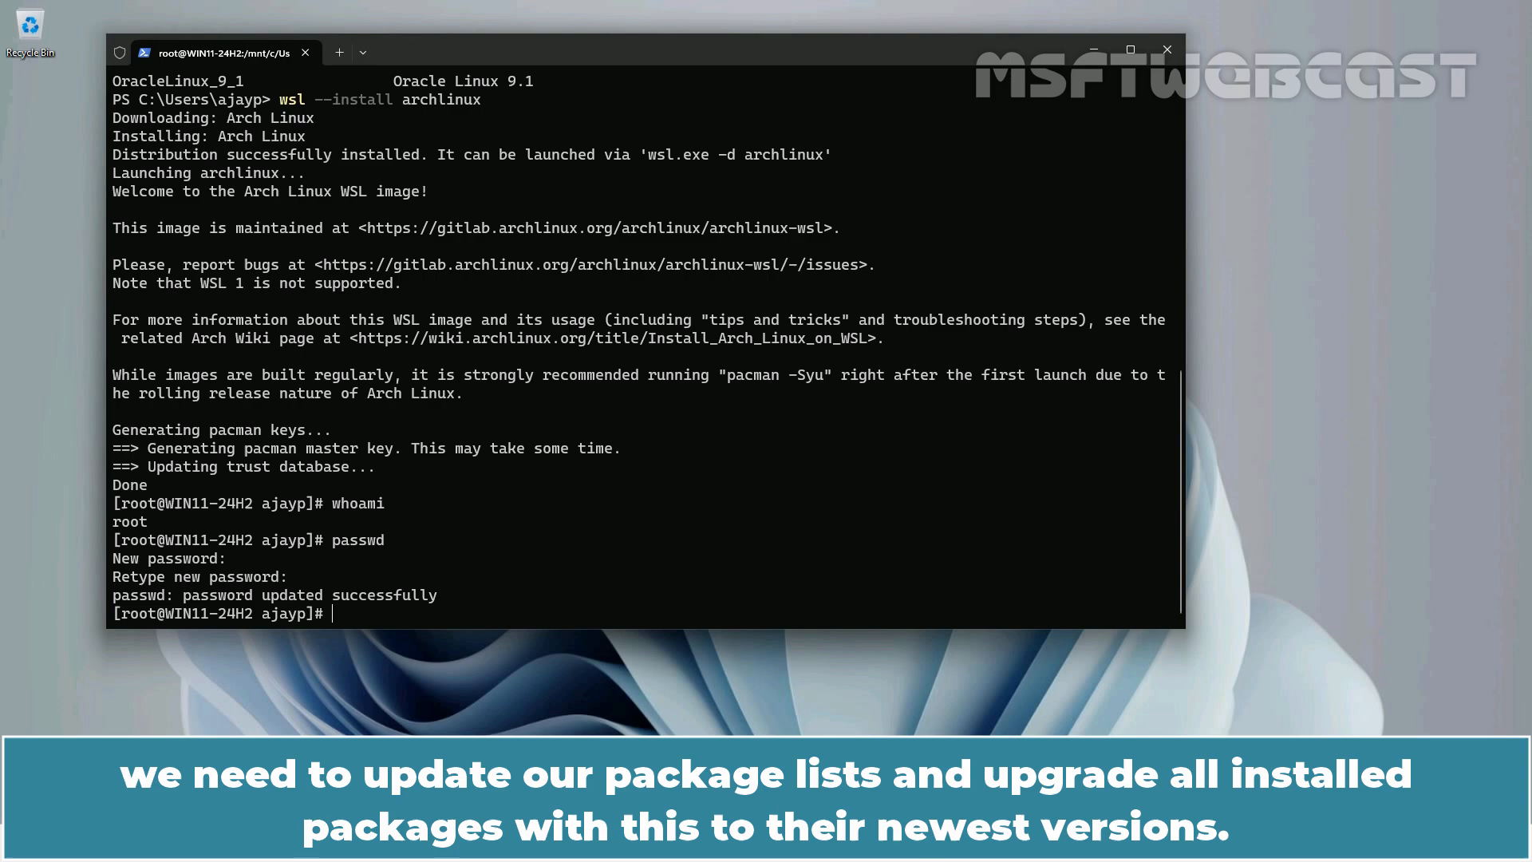
Step: Start typing the pacman -Syu upgrade command at the Arch root prompt
text(pacman)
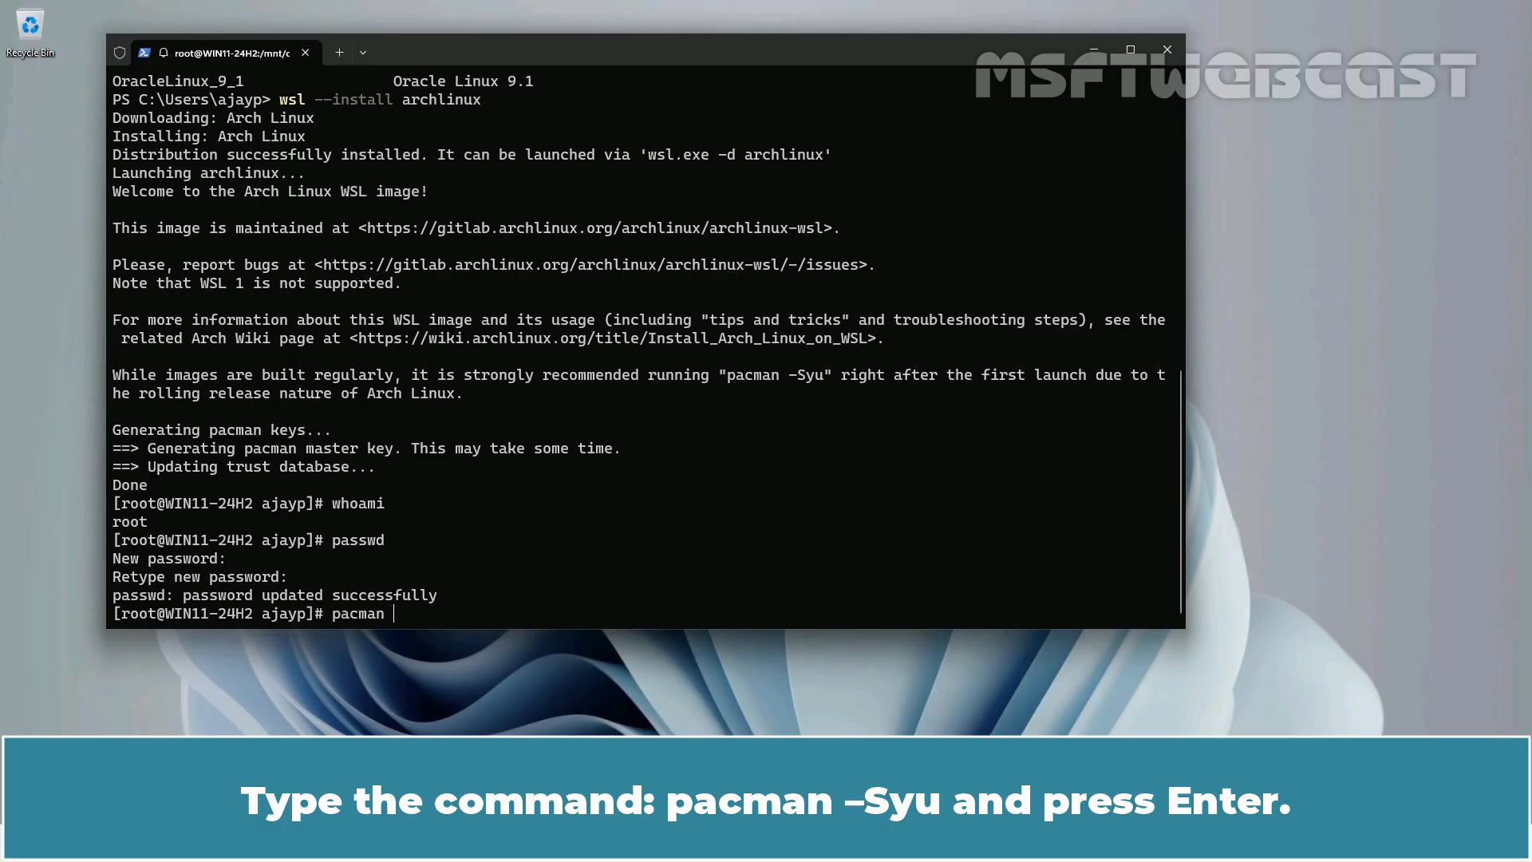